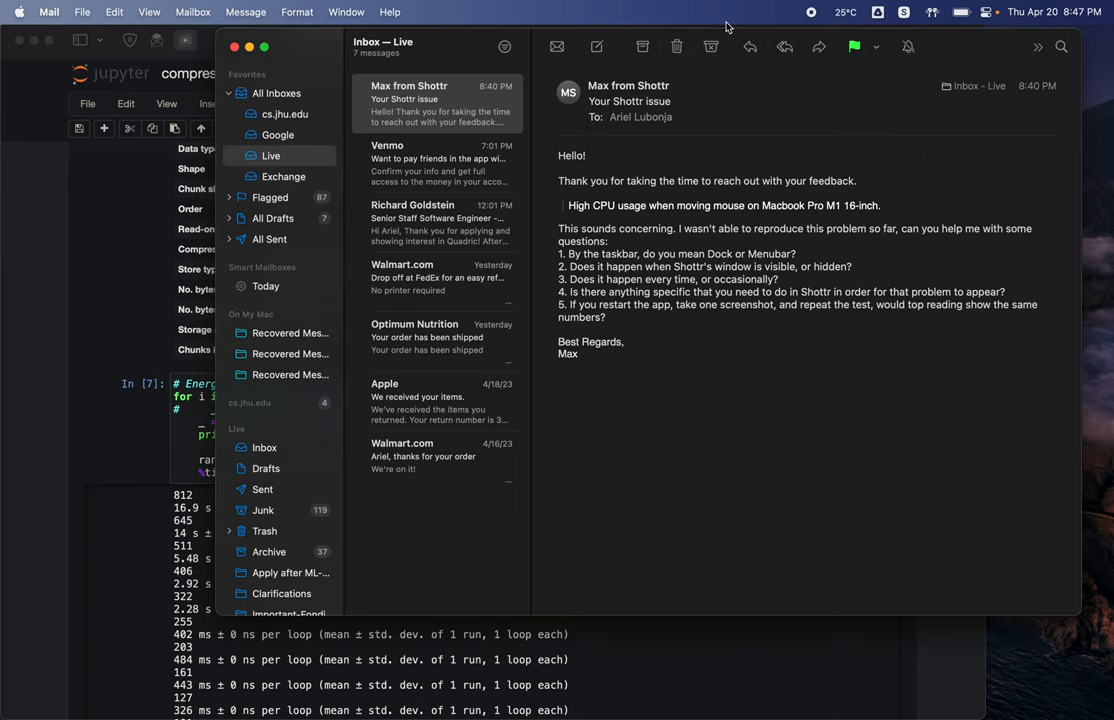
- Show Shottr's menu bar capture options over the bug-report email in Mail
left_click(904, 14)
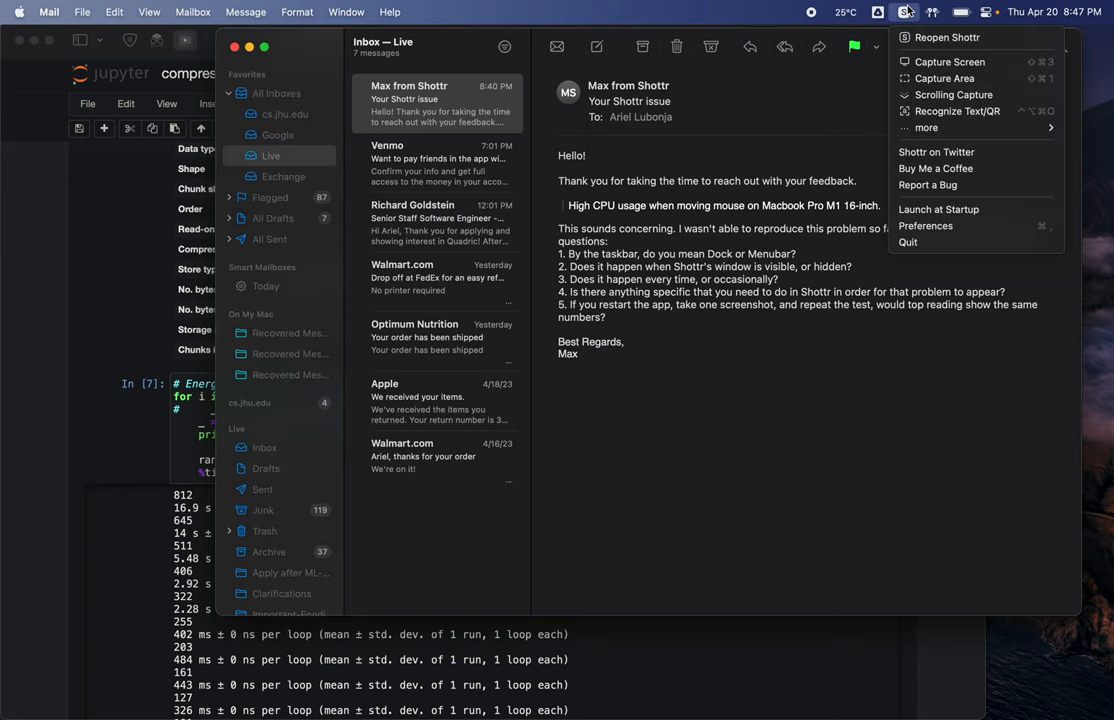
mouse_move(944, 246)
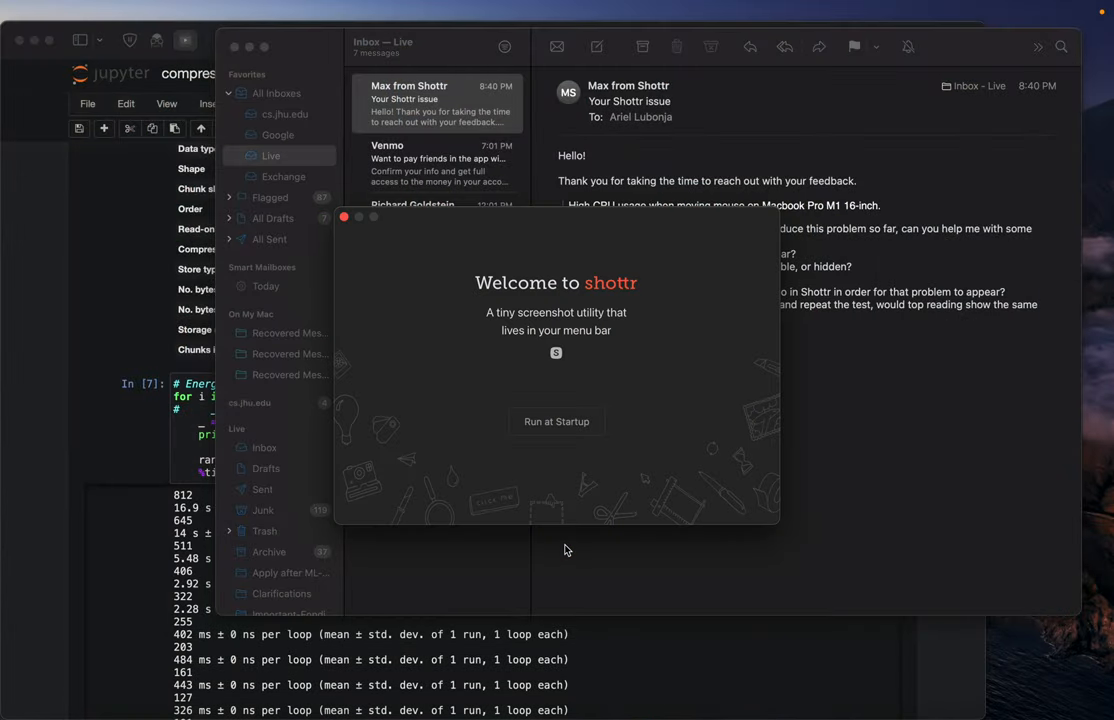
mouse_move(348, 264)
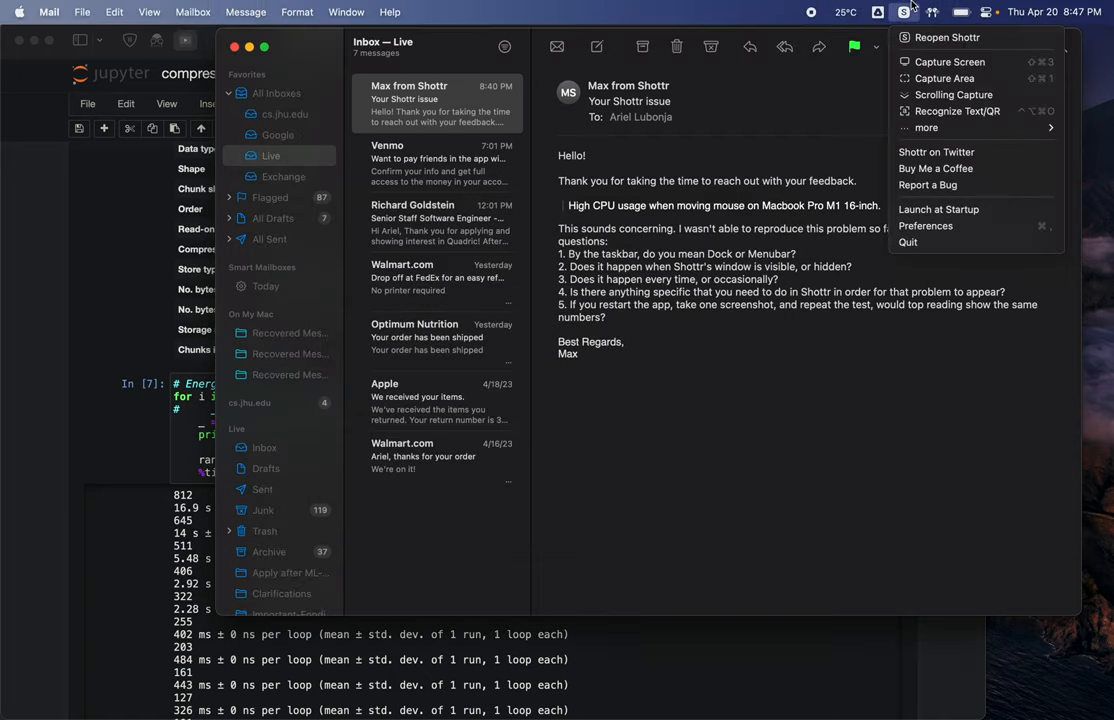
- Bring htop forward to show Shottr topping CPU use, then close the Shottr welcome window
left_click(904, 8)
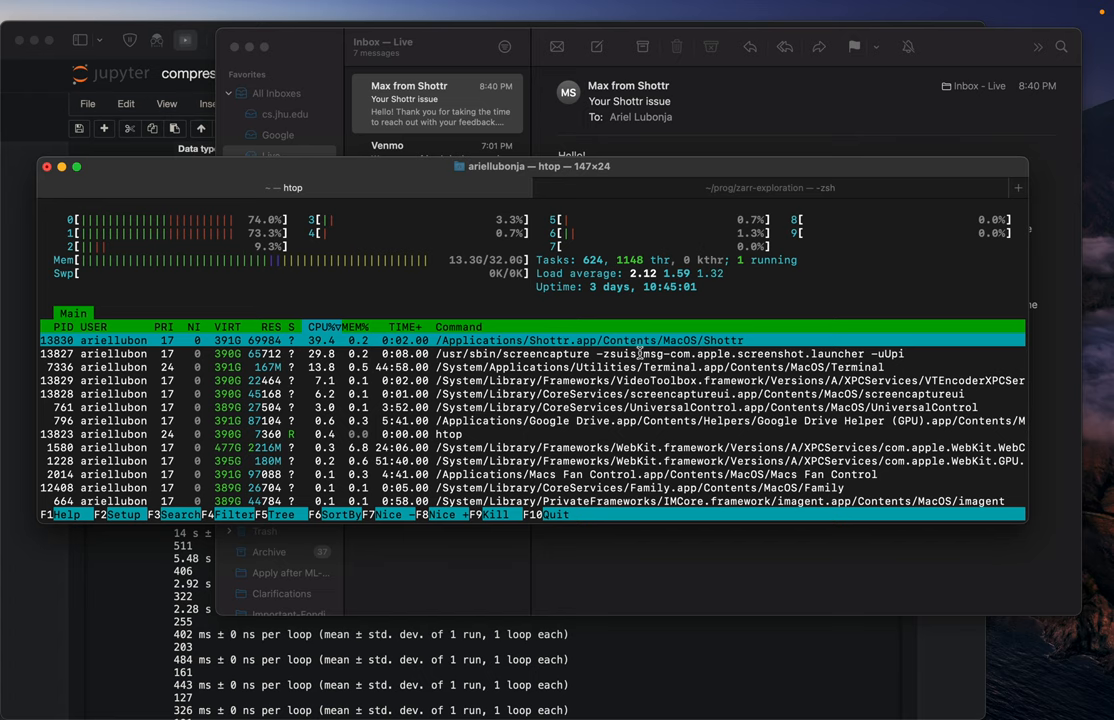
mouse_move(836, 268)
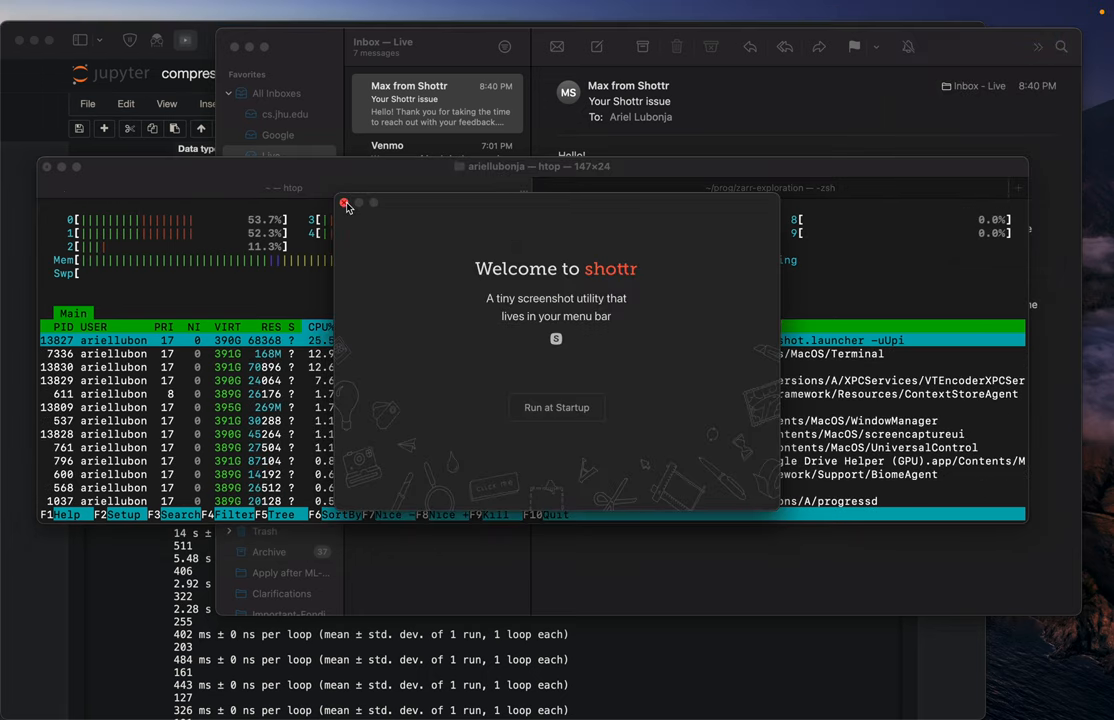
left_click(344, 204)
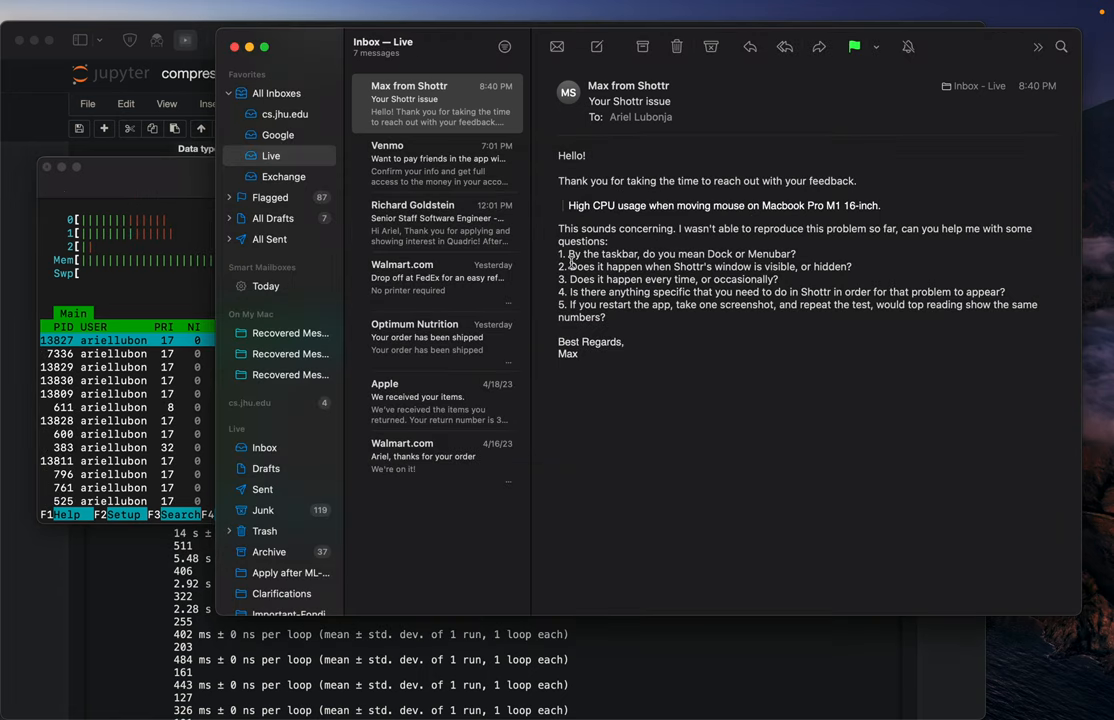
double_click(620, 252)
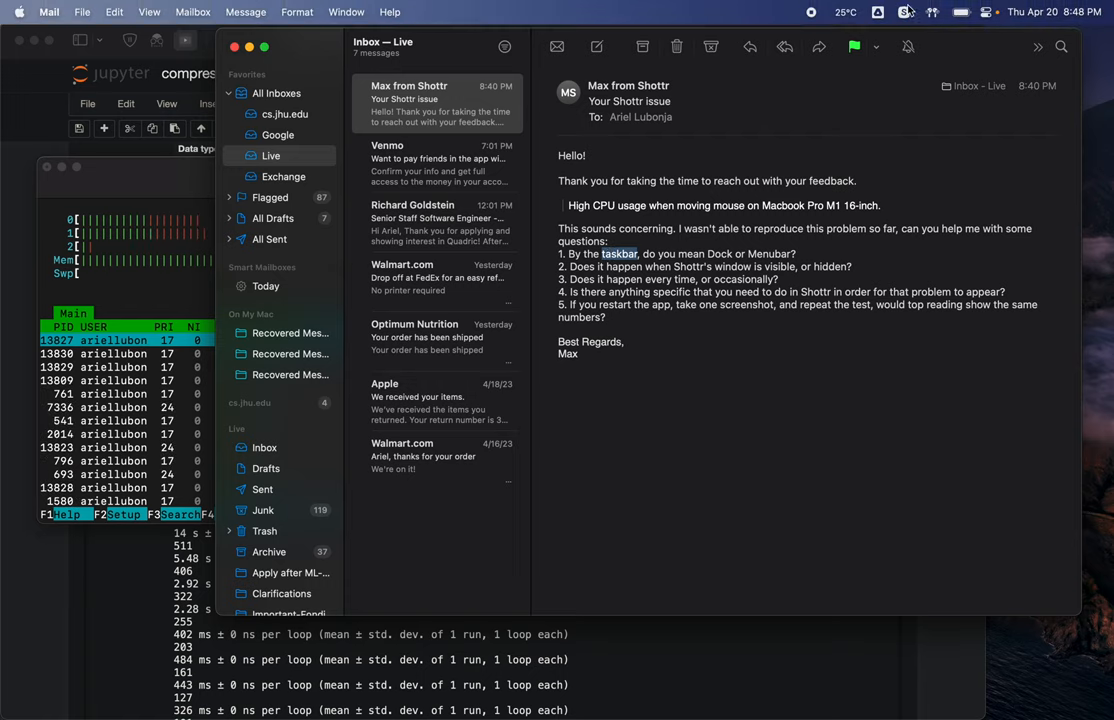
left_click(904, 12)
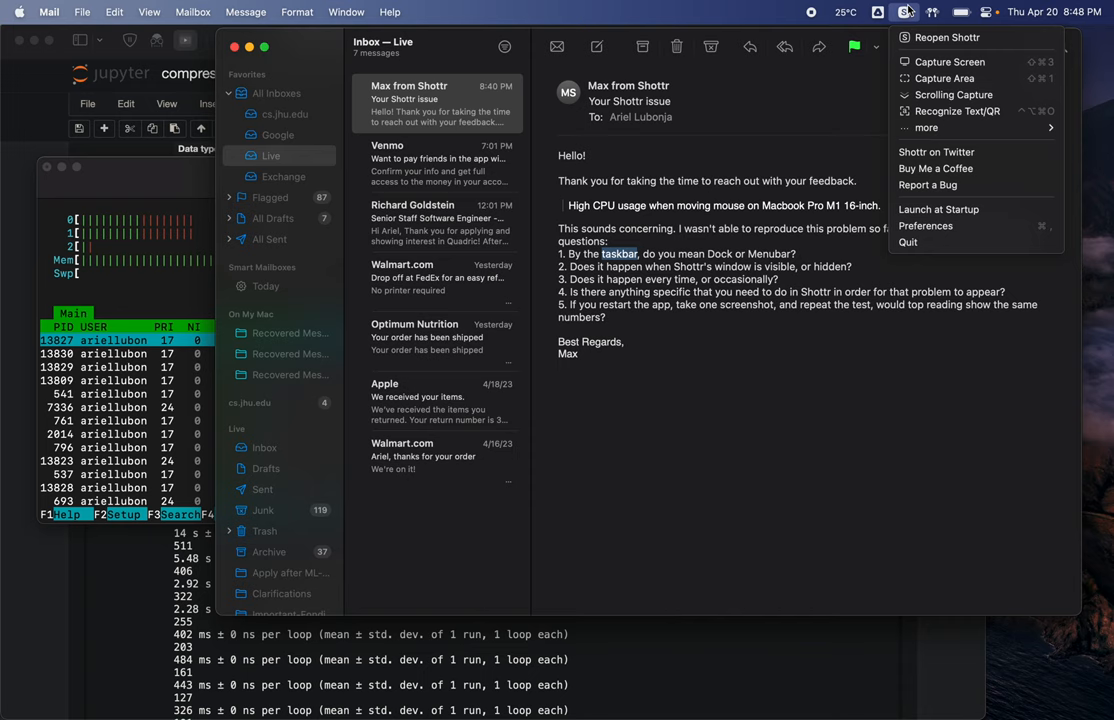
left_click(764, 250)
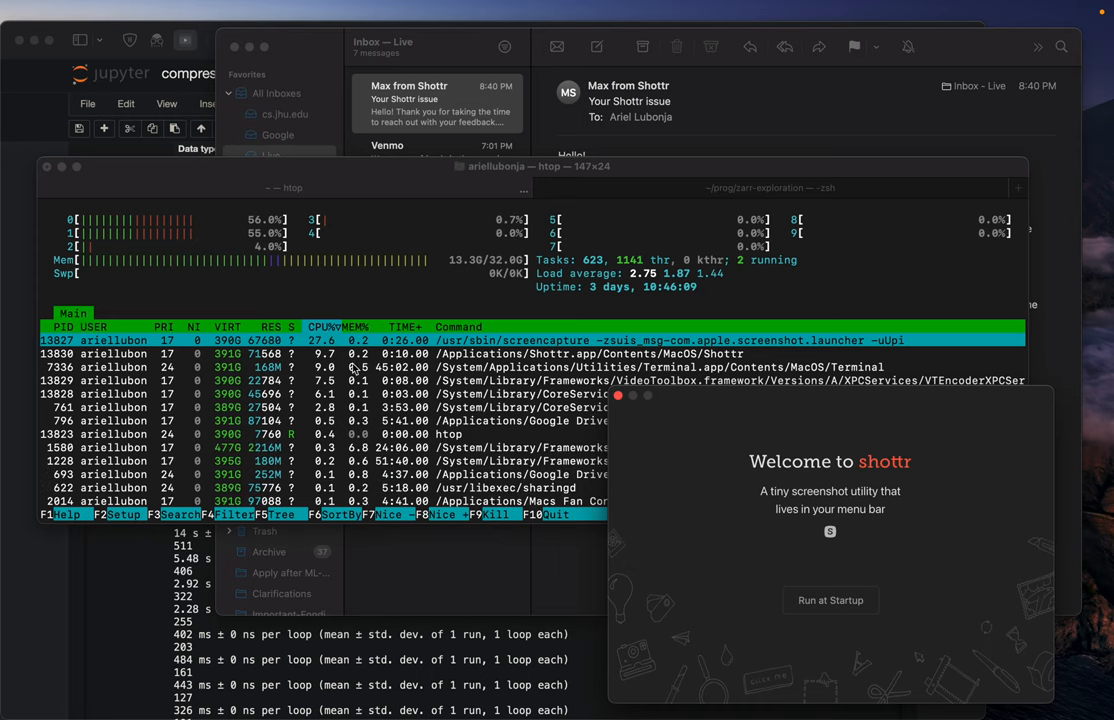
mouse_move(752, 496)
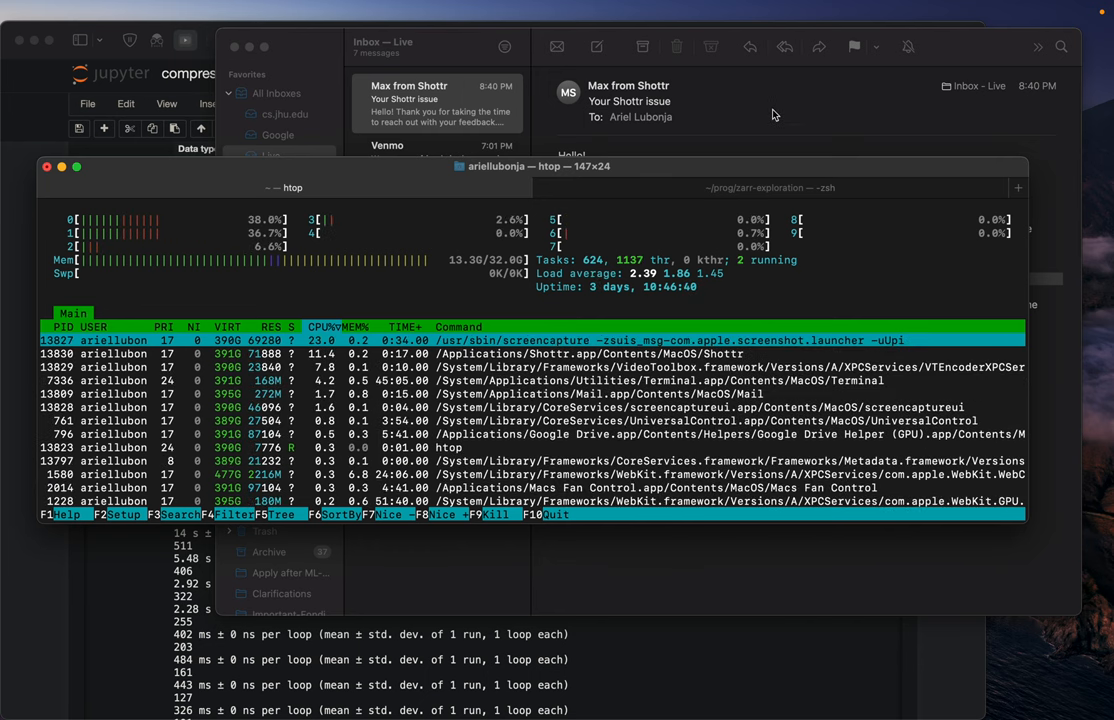
mouse_move(704, 106)
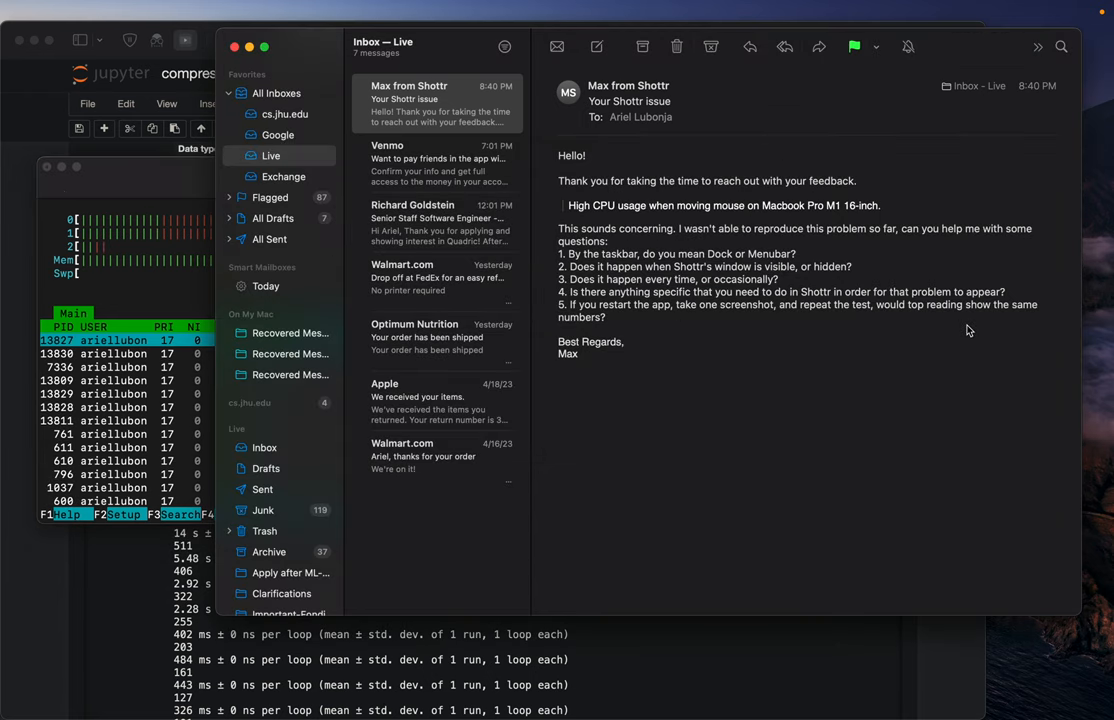
- Reopen Shottr and capture the Mail window into Shottr's editor
left_click(900, 12)
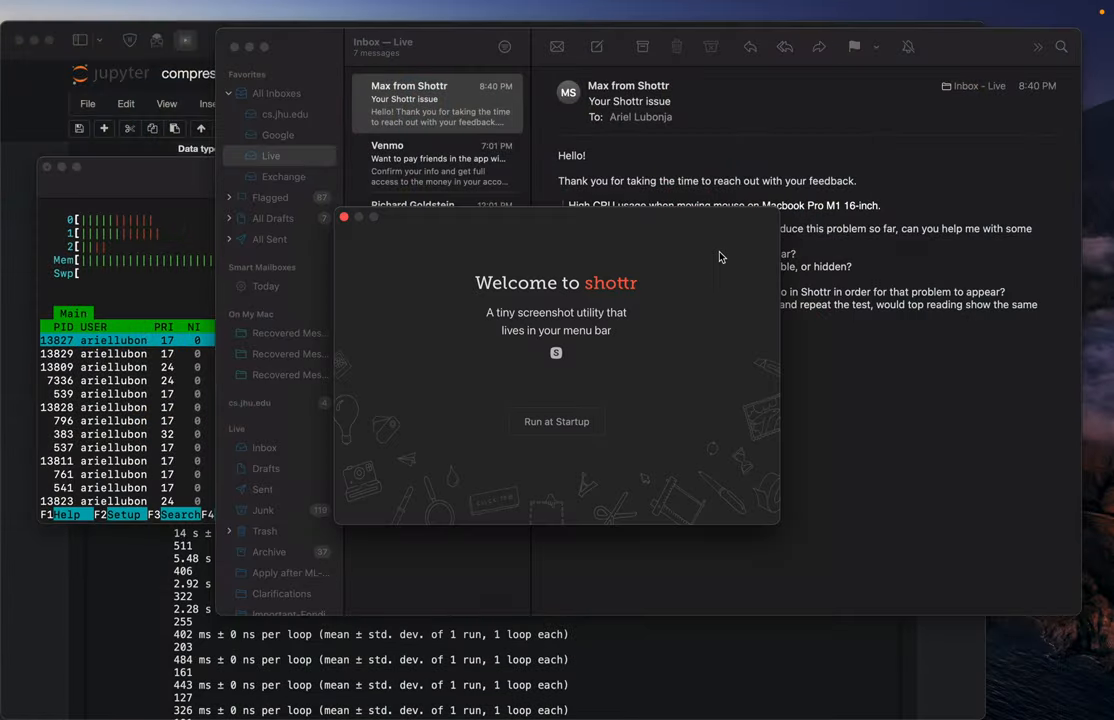
left_click(344, 216)
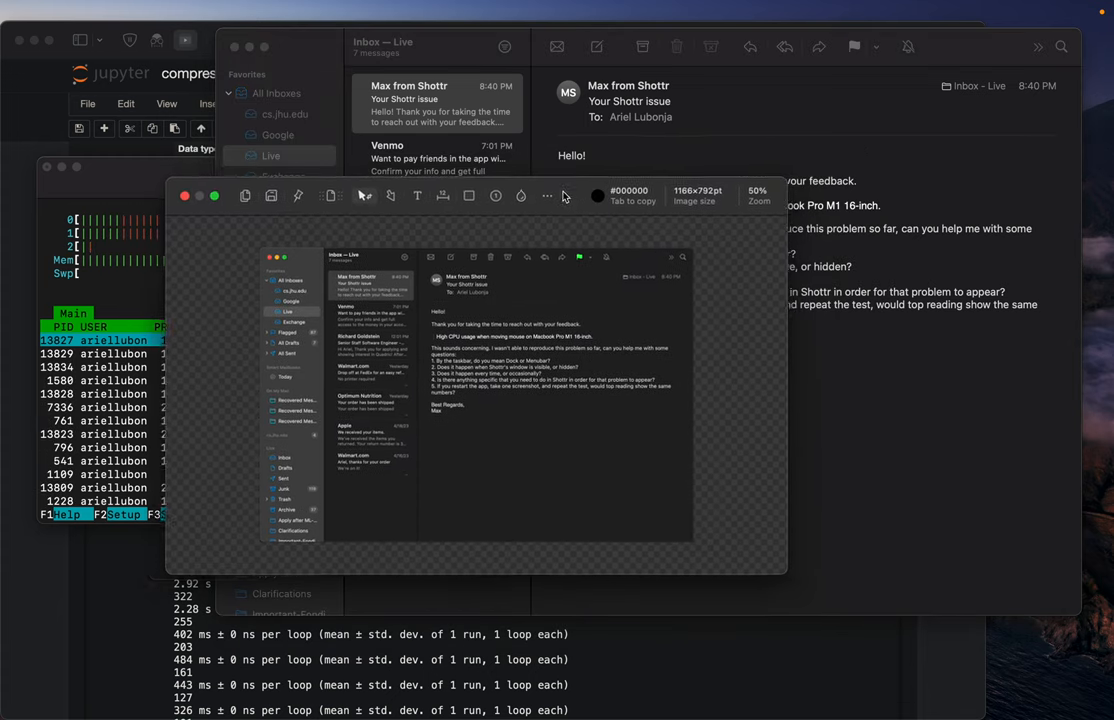
left_click_drag(476, 196, 370, 340)
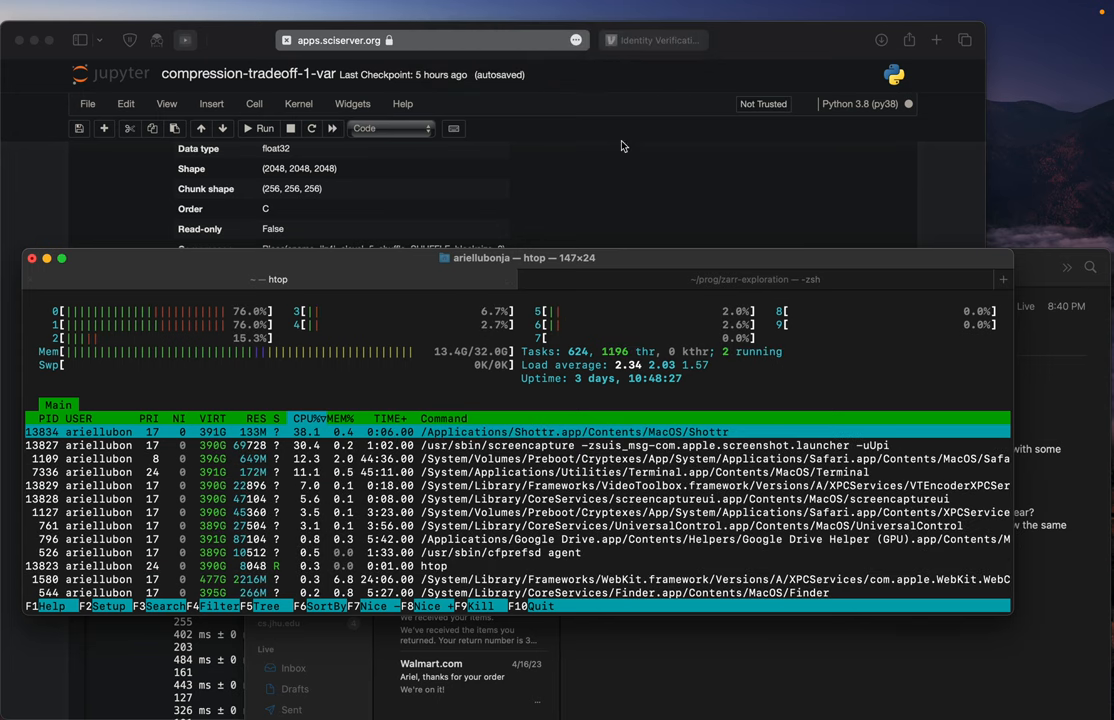
mouse_move(704, 232)
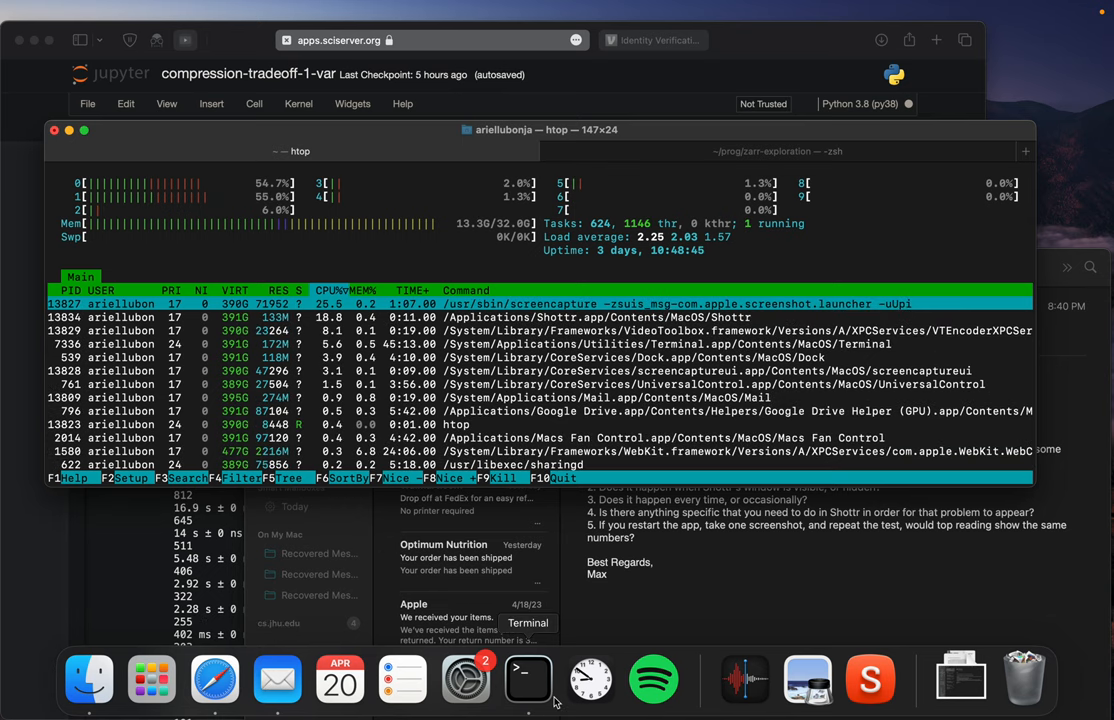
mouse_move(624, 688)
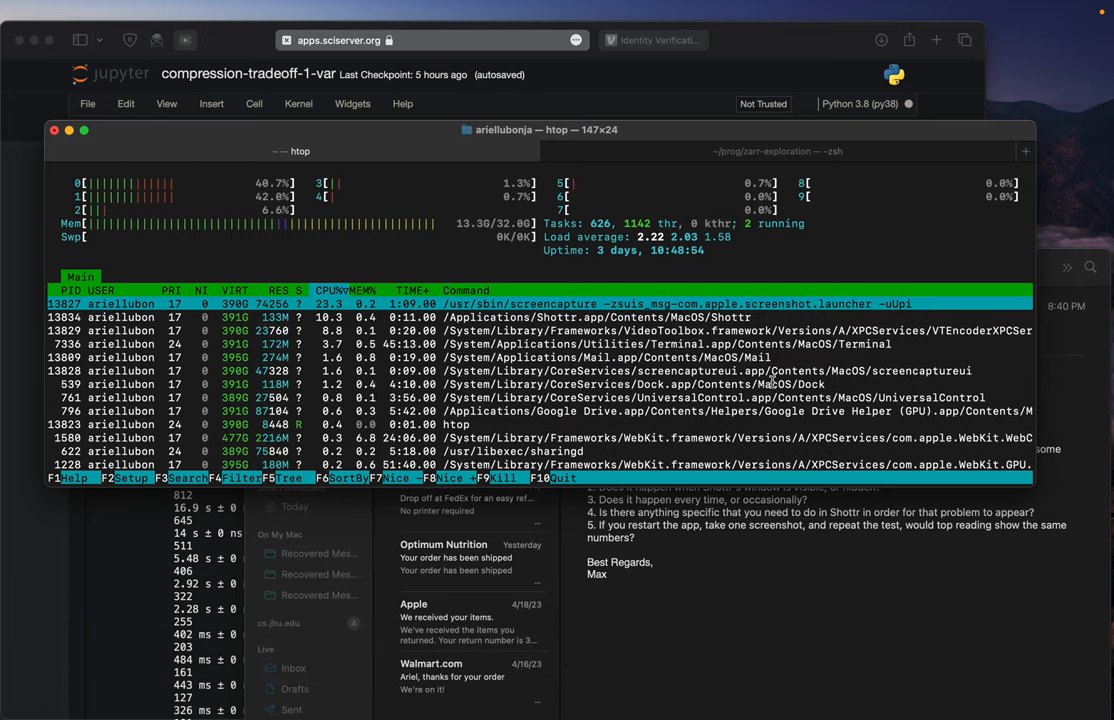
- Show About This Mac details: MacBook Pro, Apple M1 Pro, 32 GB, macOS Ventura 13.2.1
left_click(12, 12)
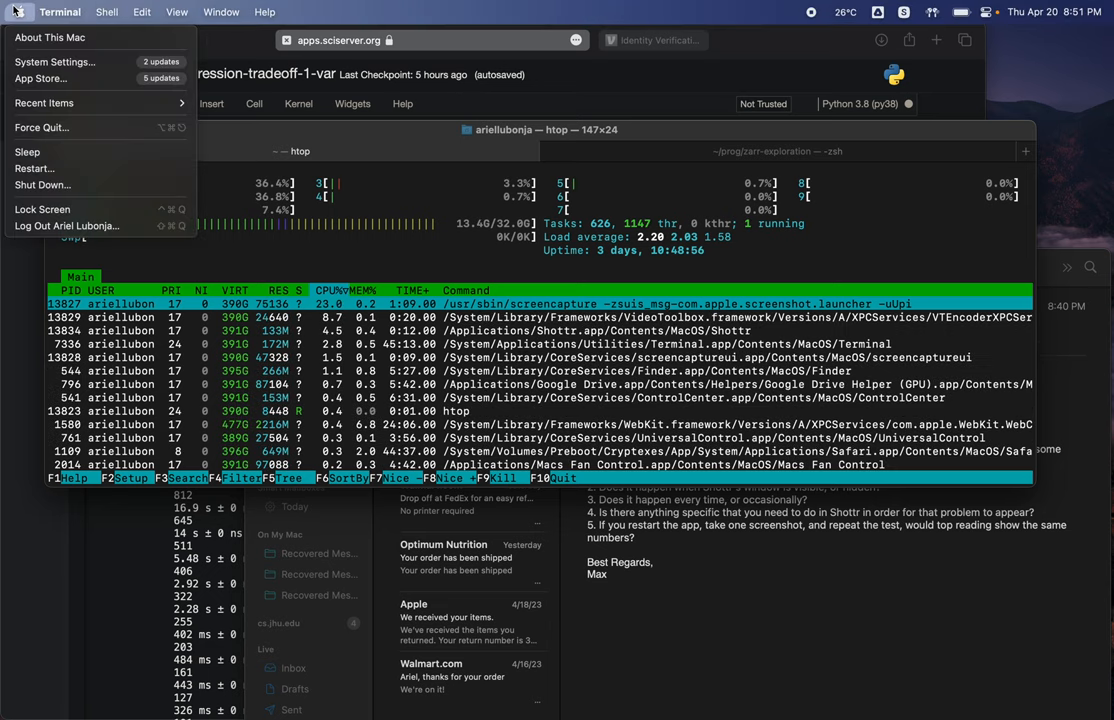
left_click(48, 36)
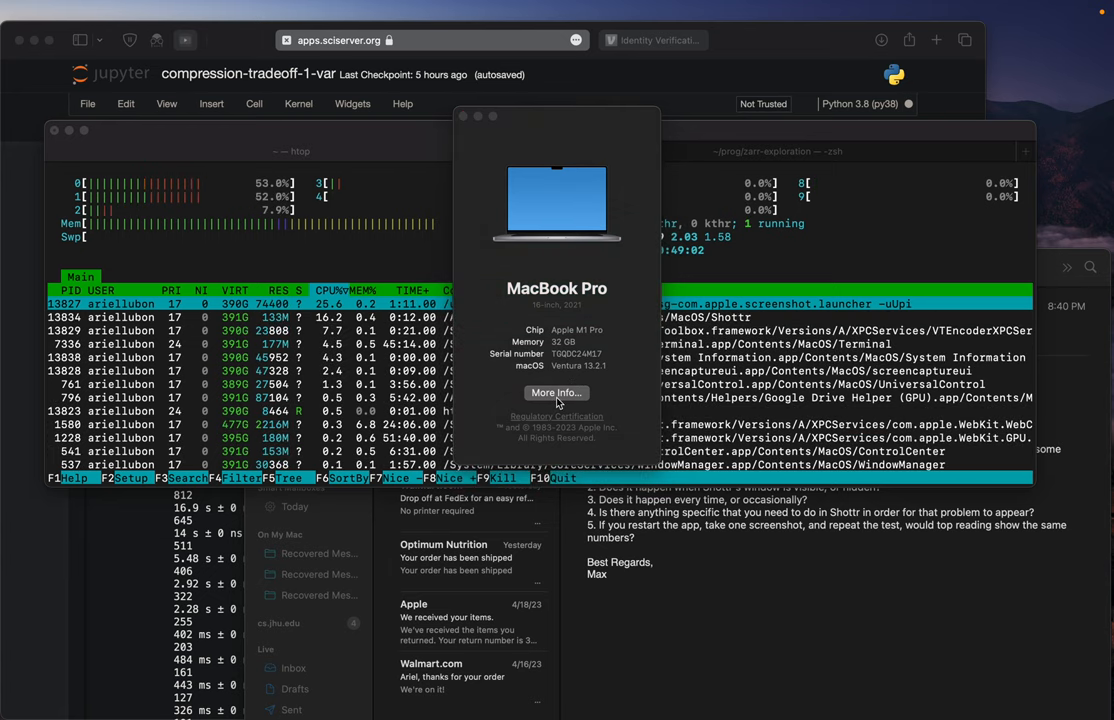
left_click(556, 392)
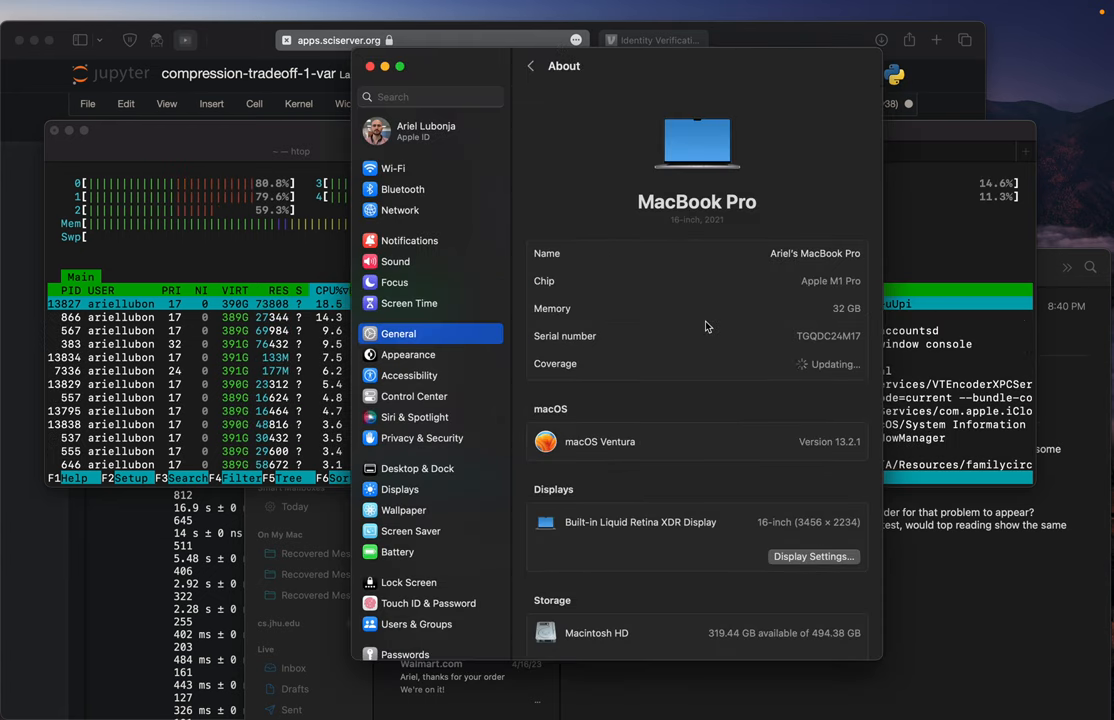